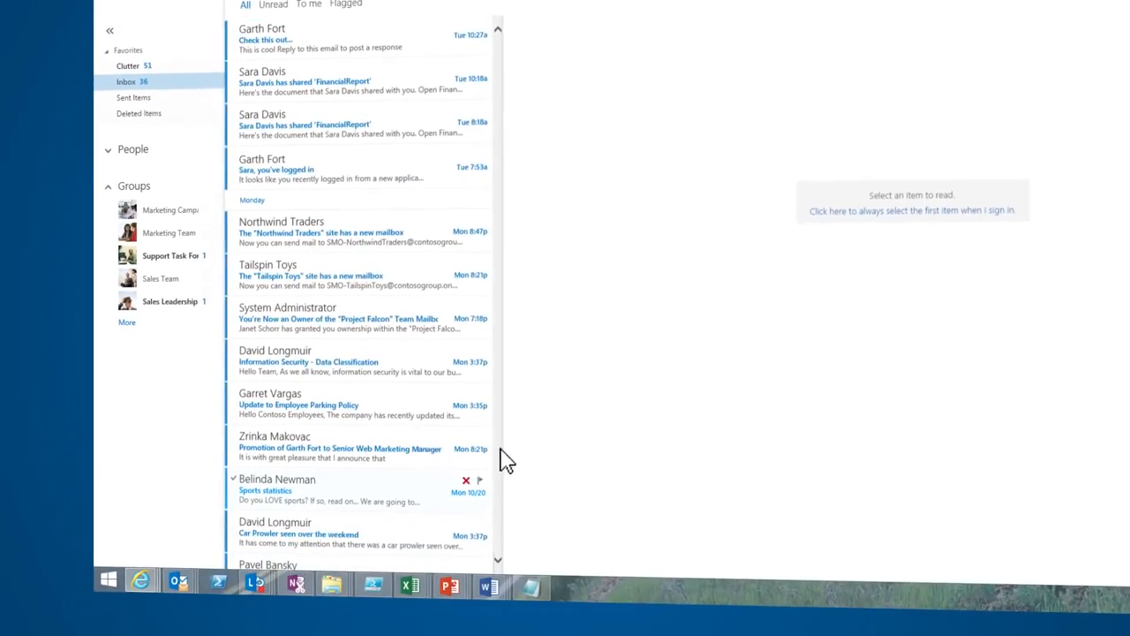
View the Clutter folder under Favorites, showing the Sports statistics message at the top.
click(309, 491)
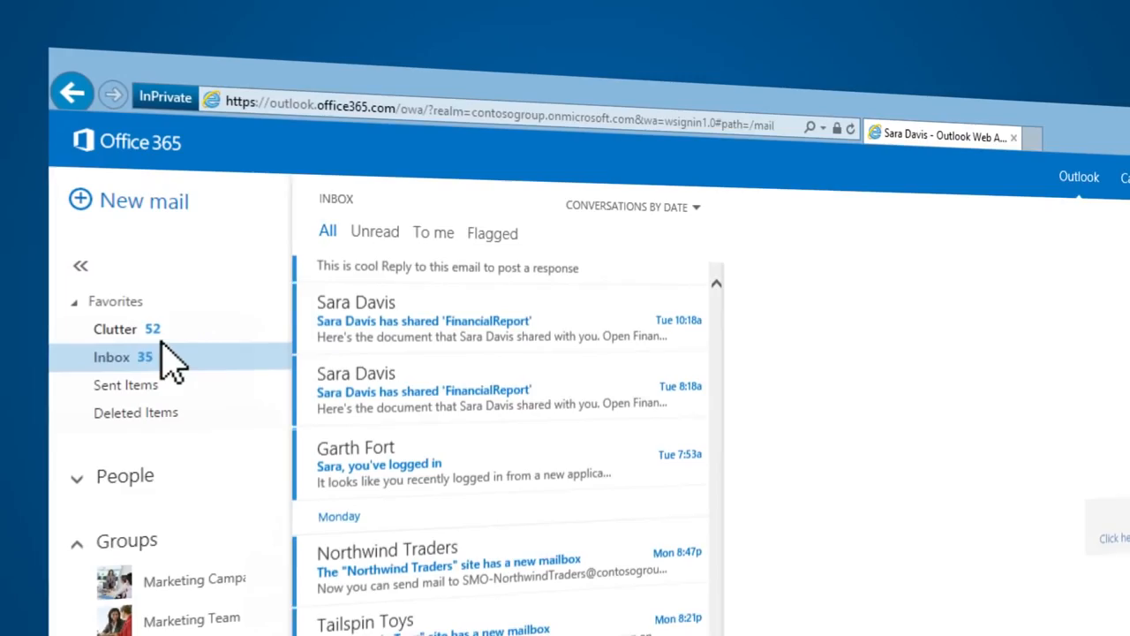
click(113, 328)
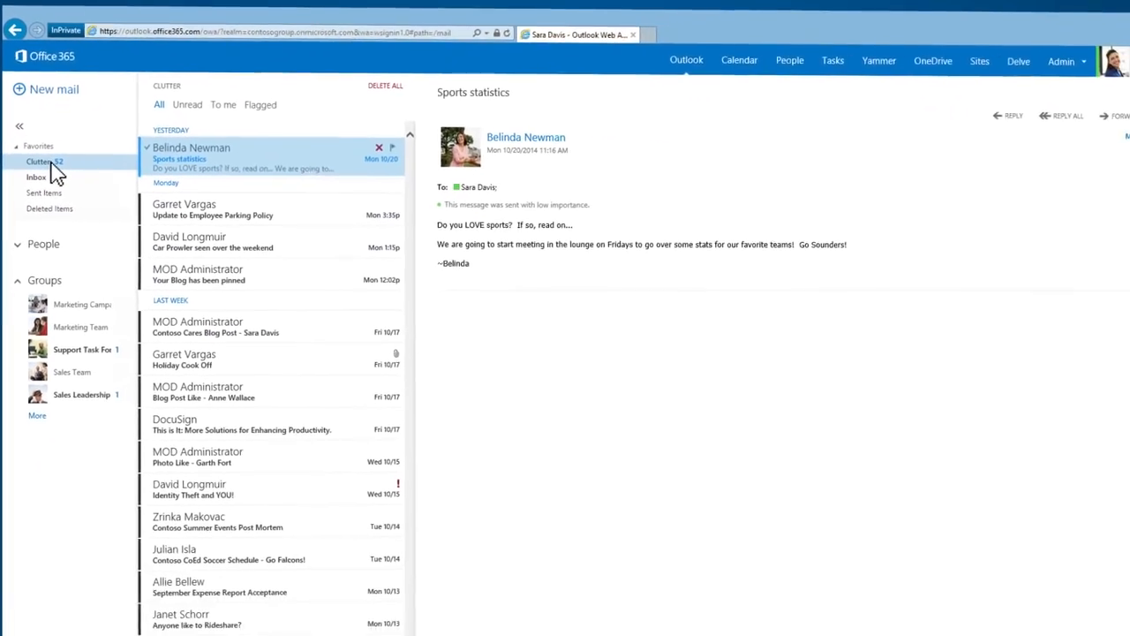